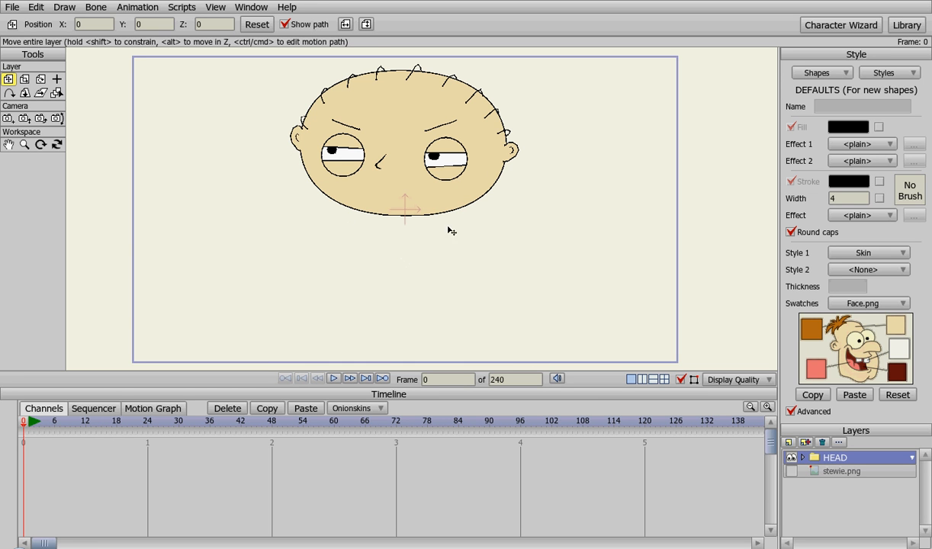
mouse_move(755, 437)
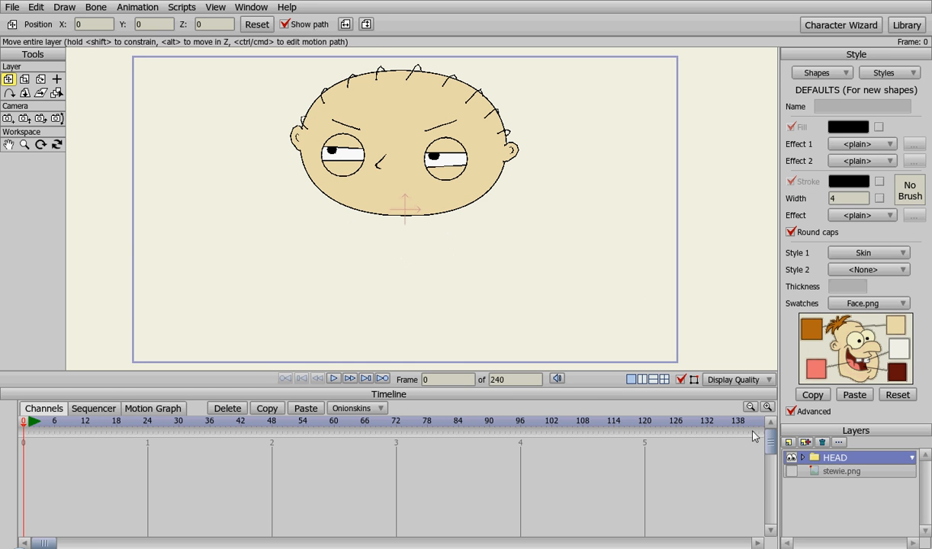
mouse_move(403, 186)
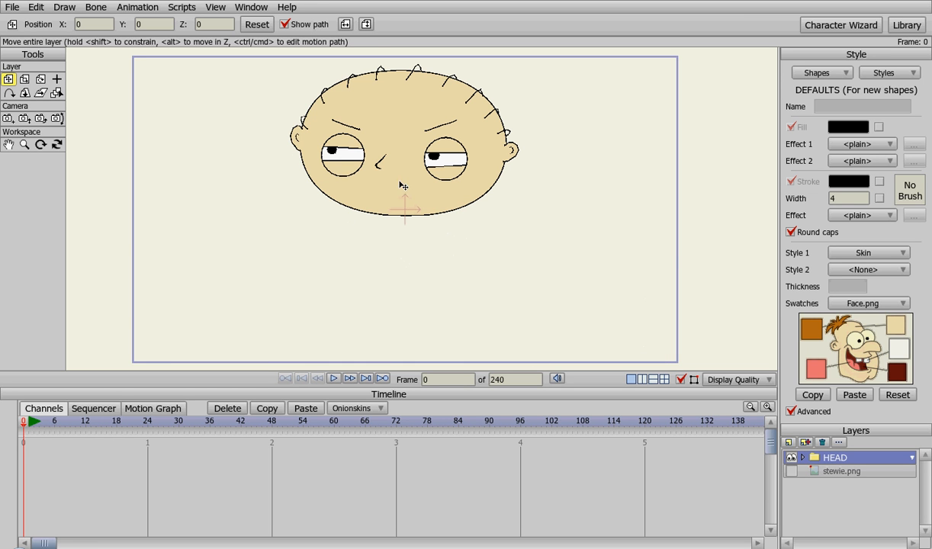
mouse_move(418, 223)
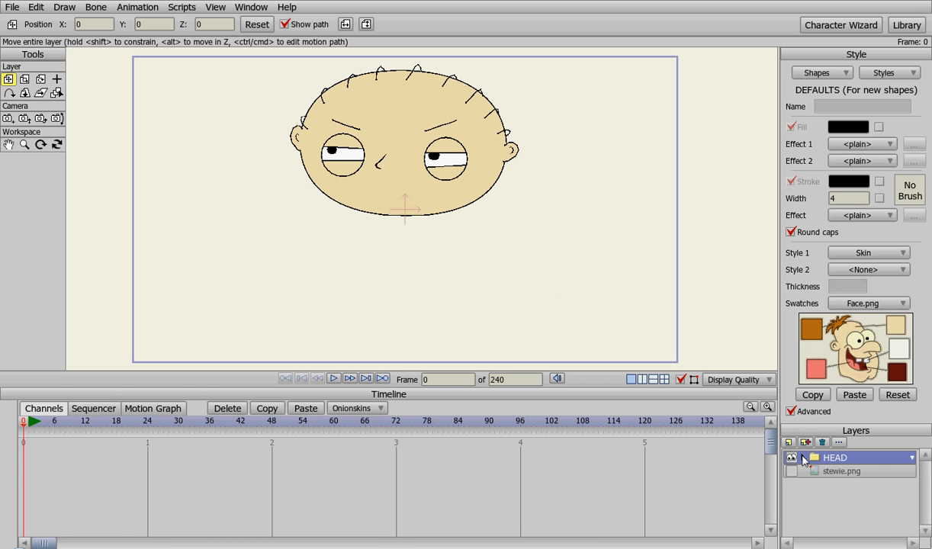
mouse_move(801, 463)
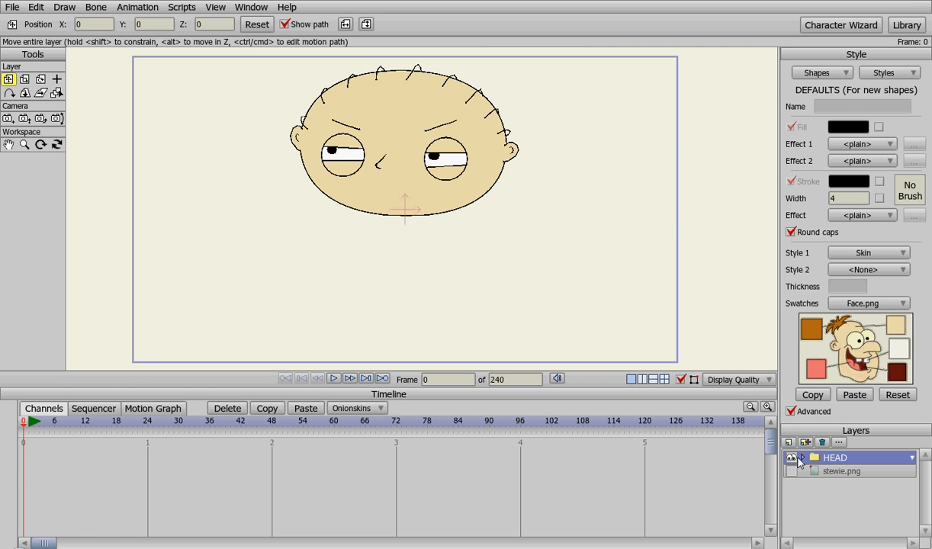
Step: Add a Mouth switch layer, then a vector layer inside it named 'rest'
click(790, 442)
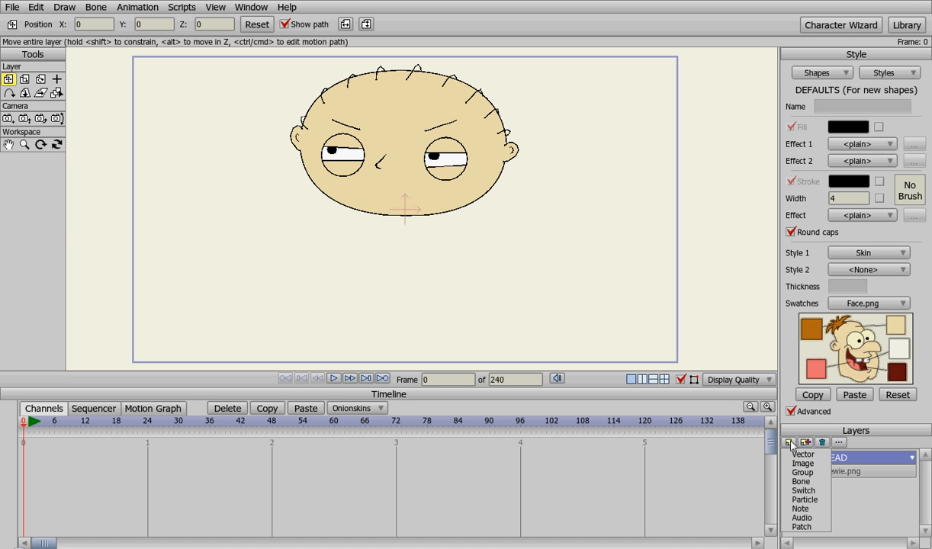
click(799, 482)
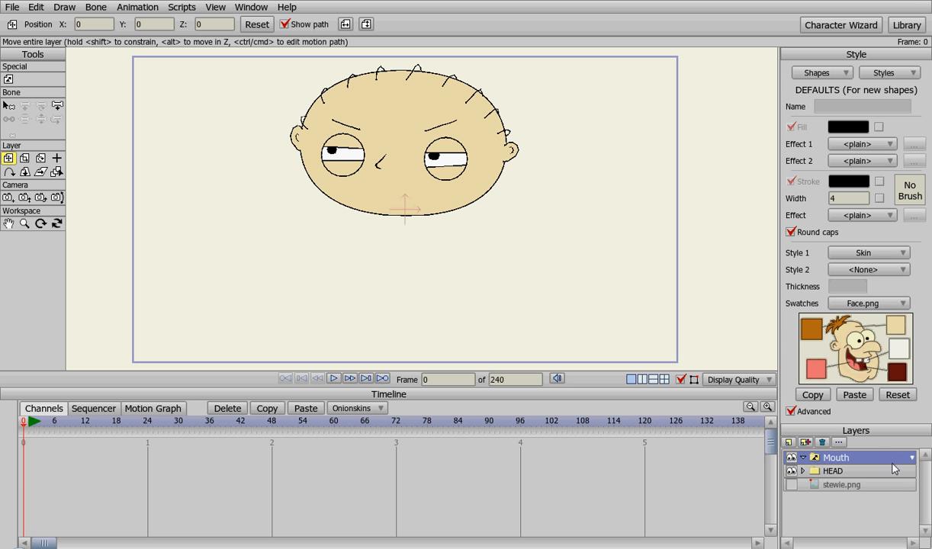
click(788, 442)
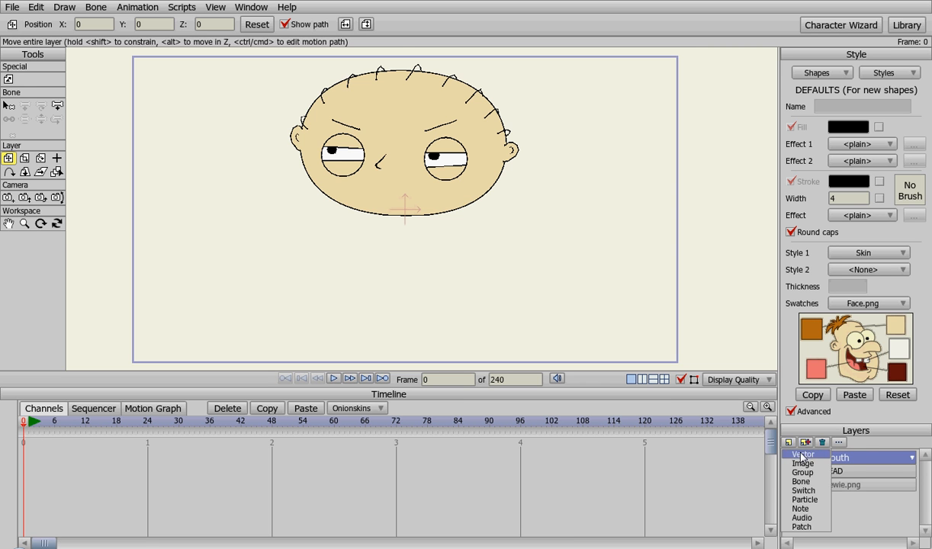
click(802, 455)
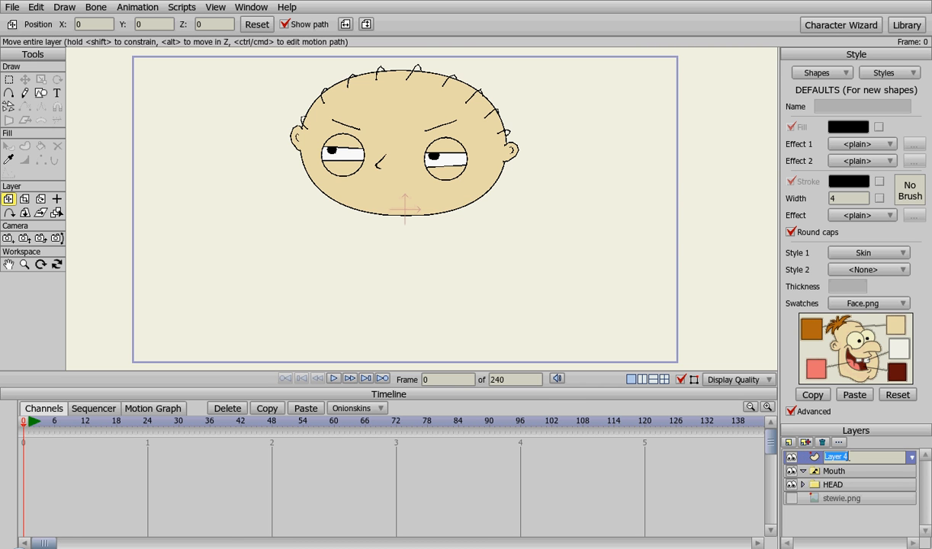
text(rest)
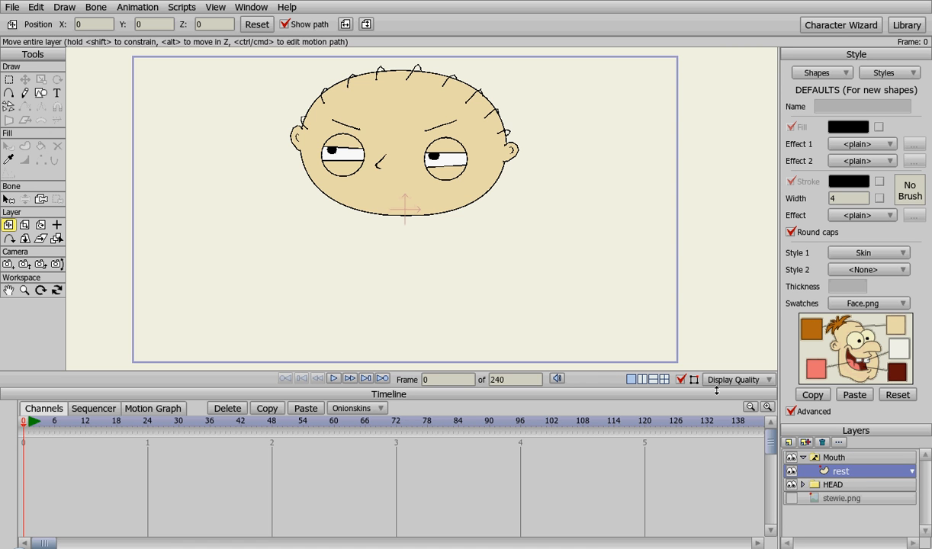
mouse_move(225, 45)
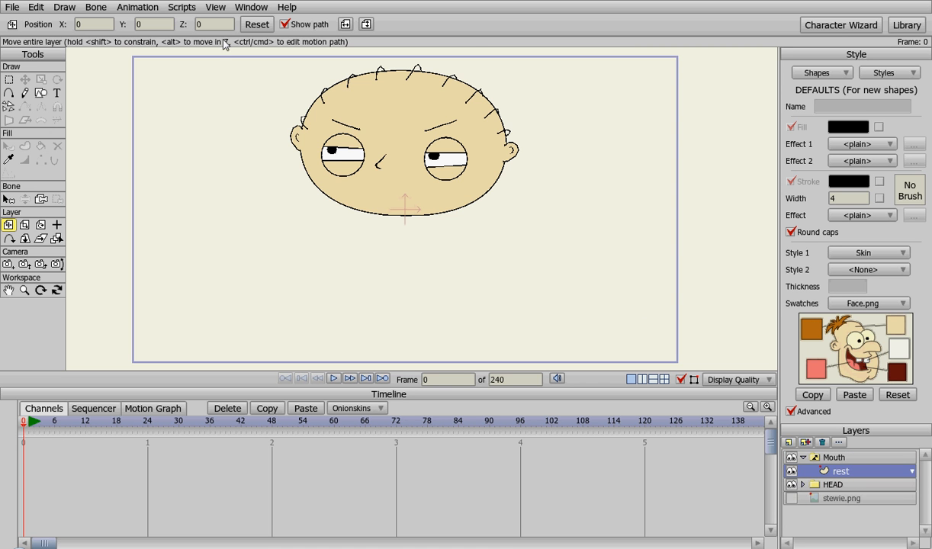
Step: Hide the HEAD group artwork and show the stewie.png reference sketch
click(790, 485)
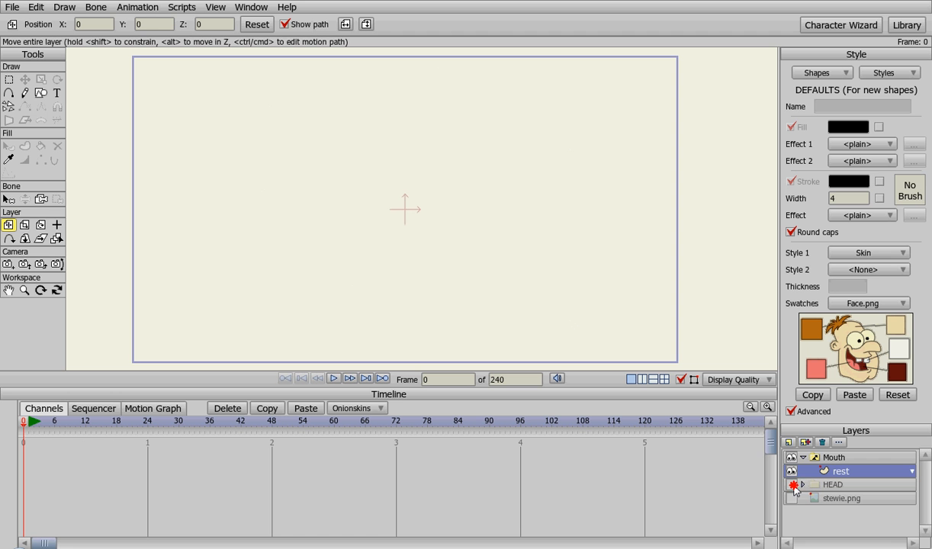
click(792, 497)
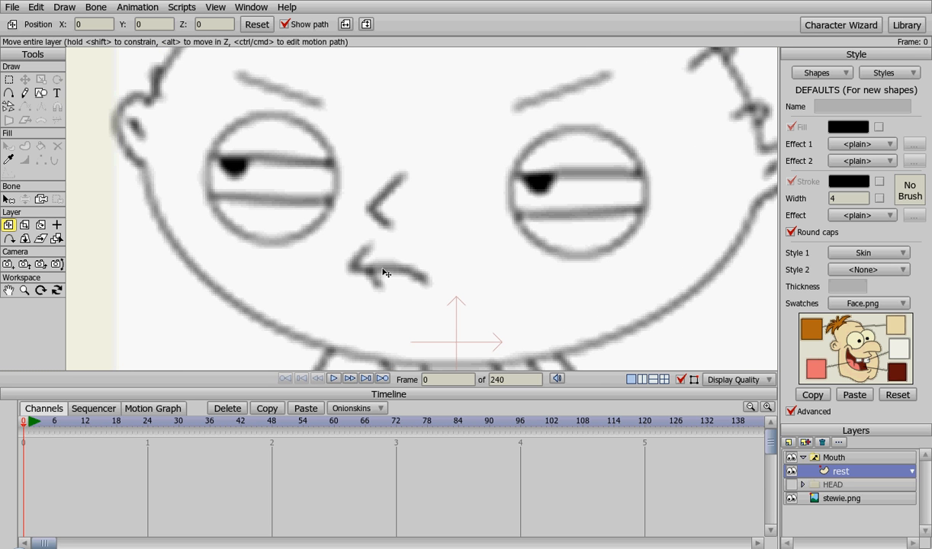
Step: Trace the resting mouth line over the sketch with the Add Point tool
click(25, 93)
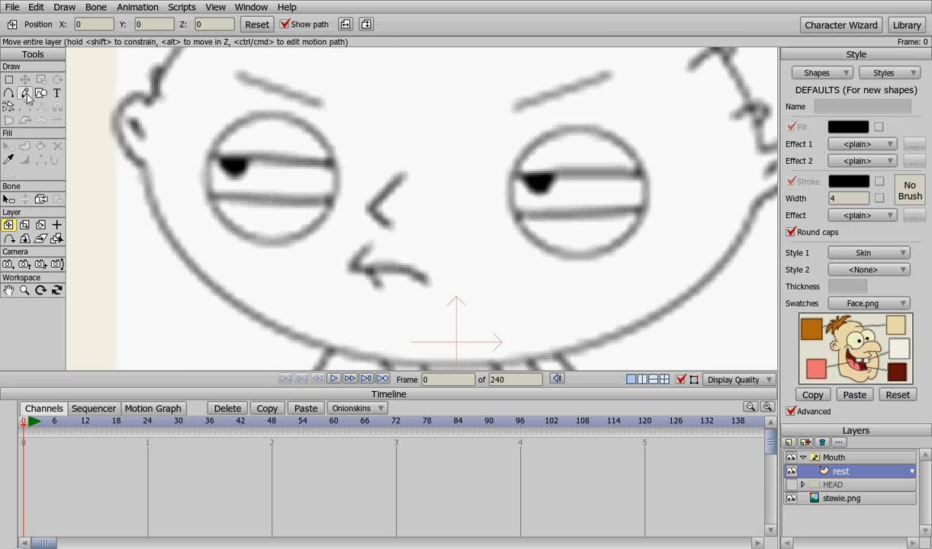
click(10, 93)
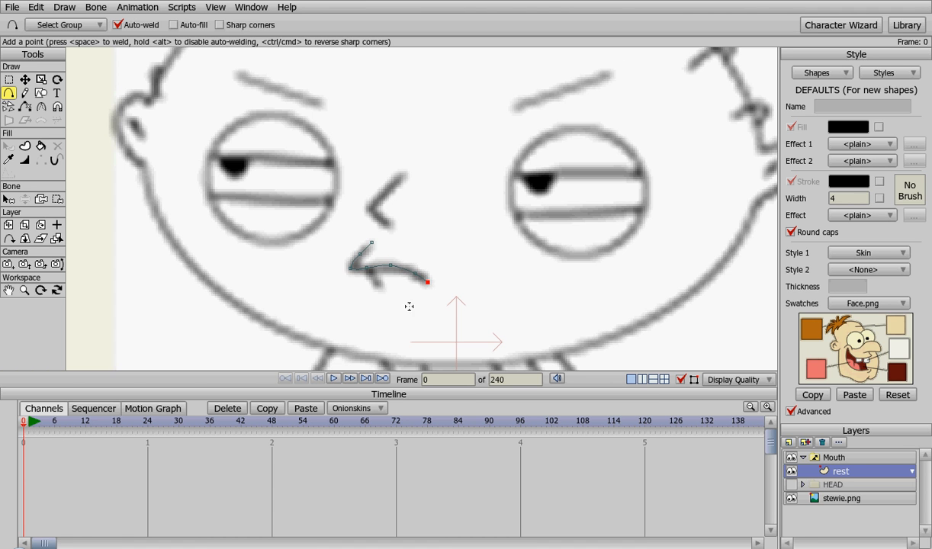
mouse_move(374, 279)
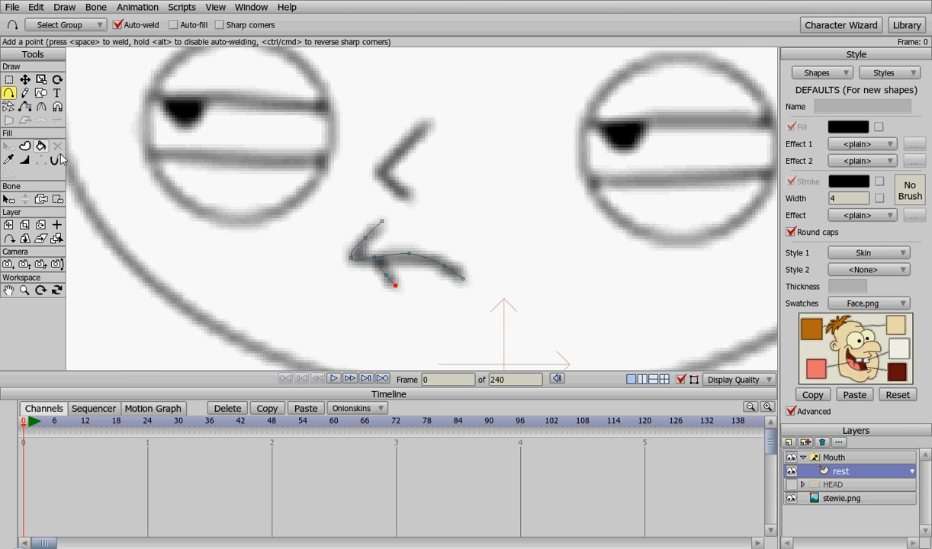
Step: Turn the traced mouth curve into a stroked shape with Create Shape
click(25, 147)
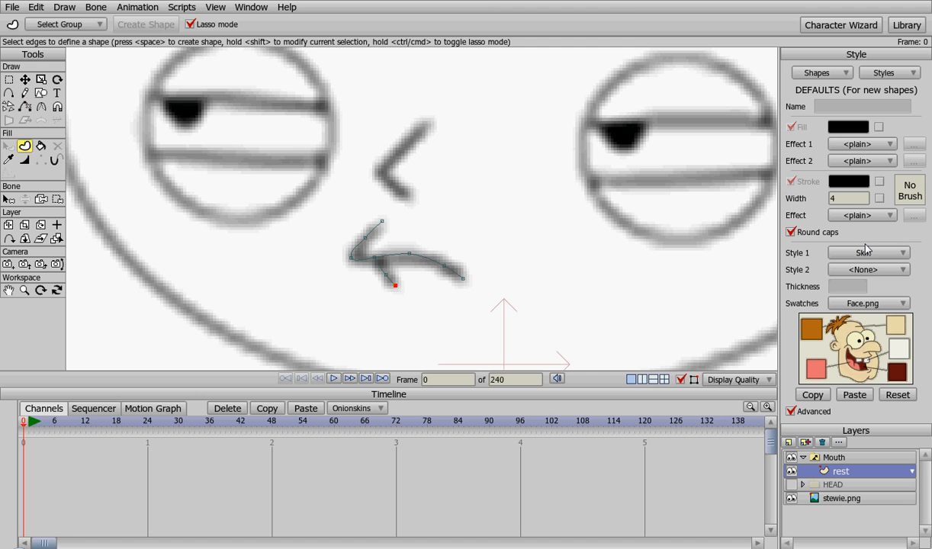
mouse_move(398, 296)
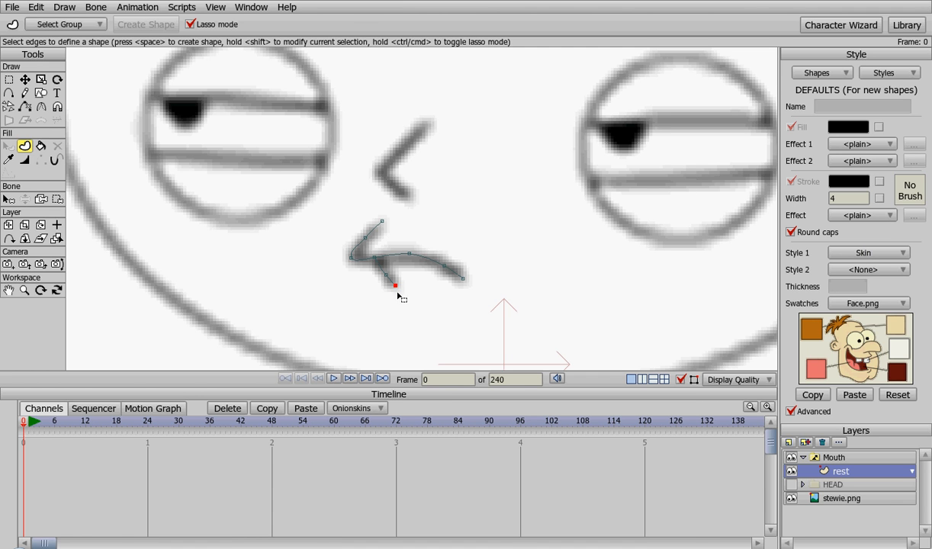
mouse_move(388, 259)
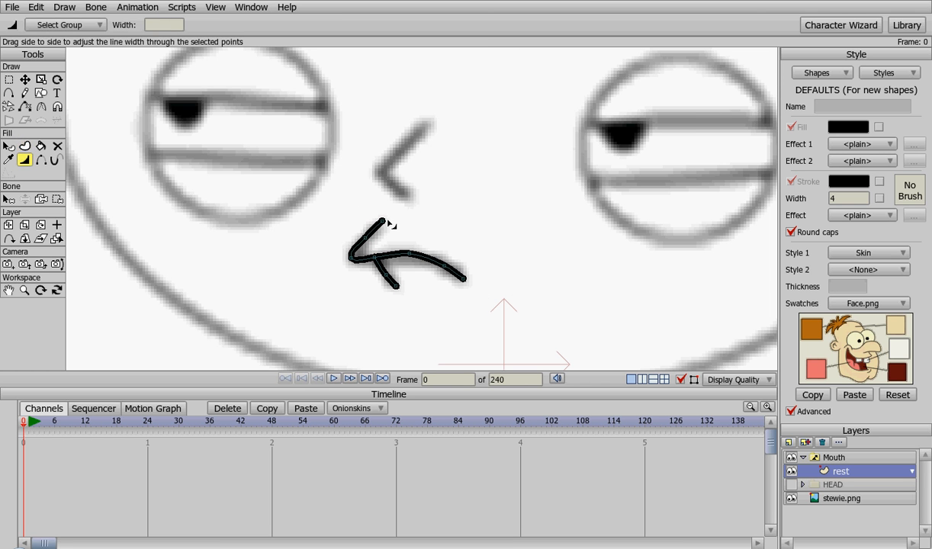
Step: Taper the mouth stroke's line width toward one end
drag(381, 226, 373, 223)
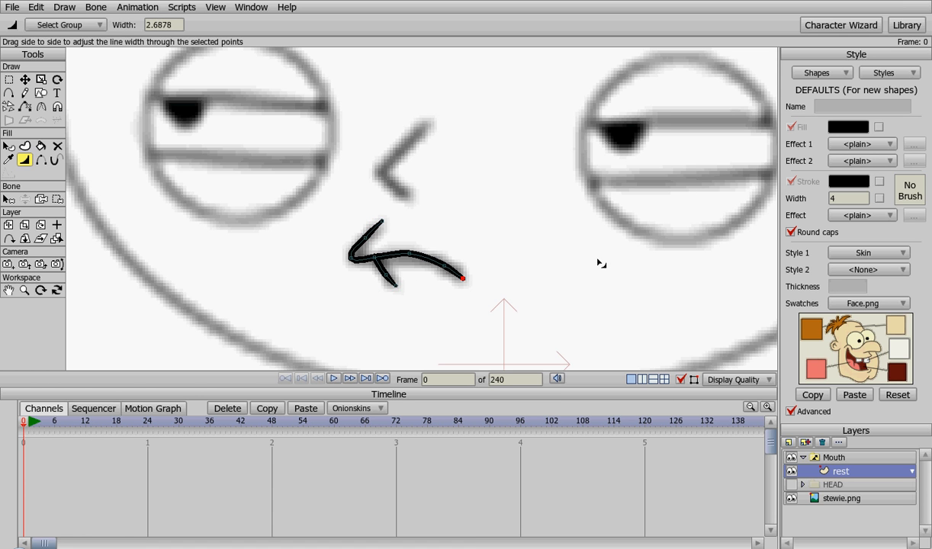
mouse_move(750, 443)
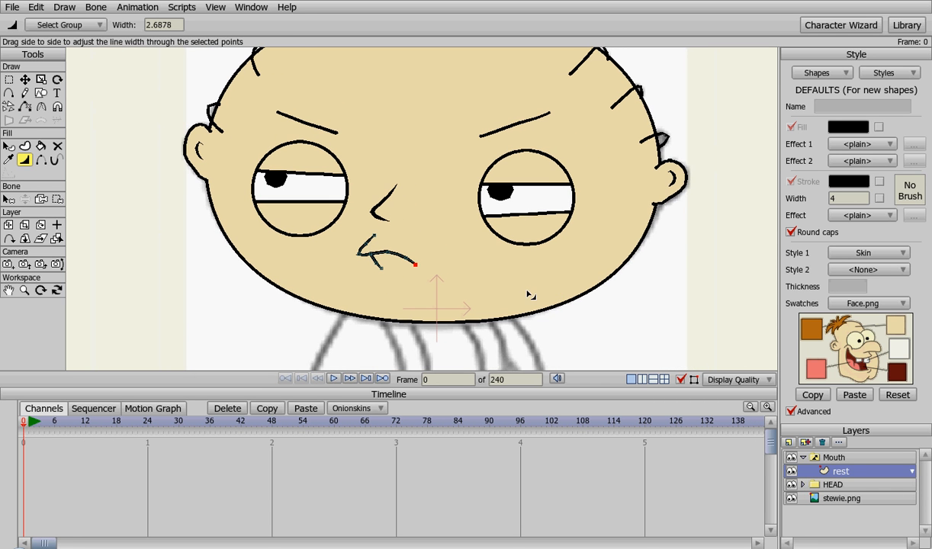
mouse_move(760, 387)
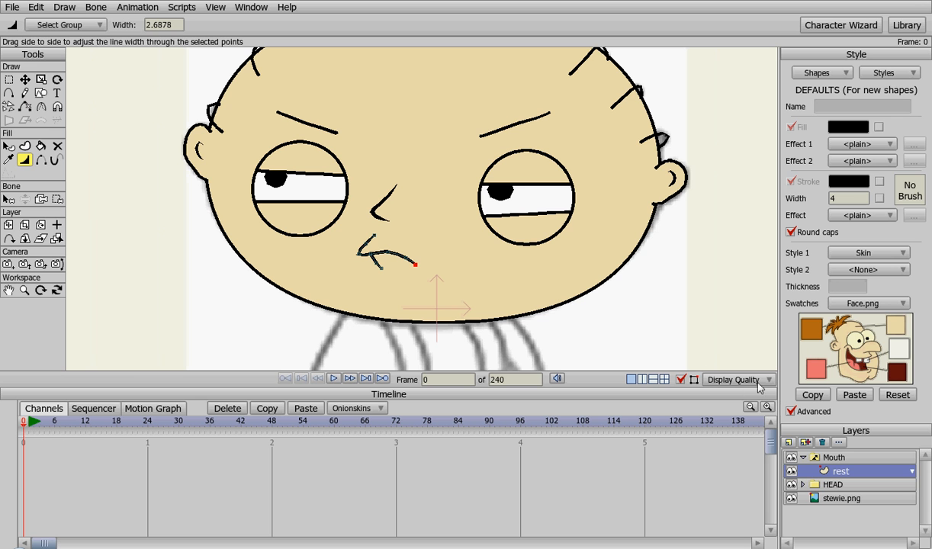
mouse_move(802, 485)
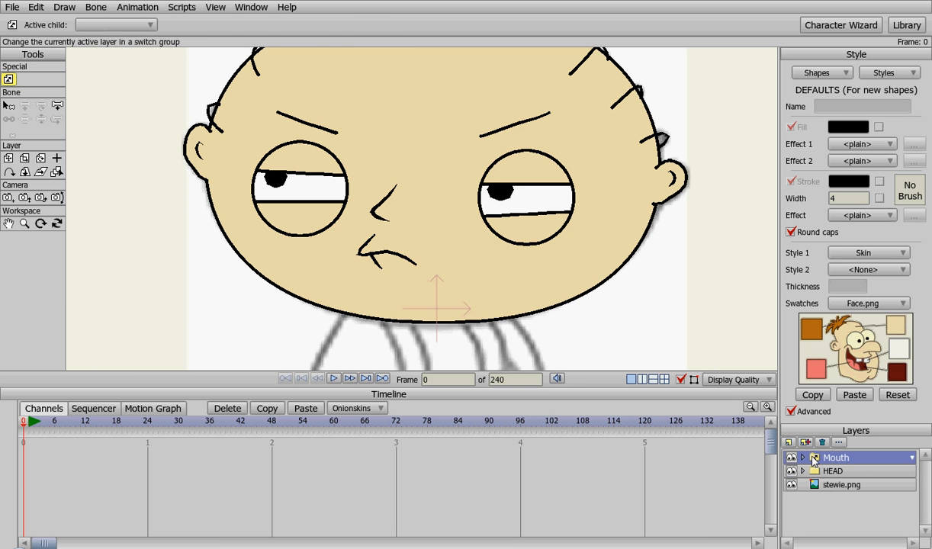
Step: Move the Mouth layer into the HEAD group at the top
click(803, 469)
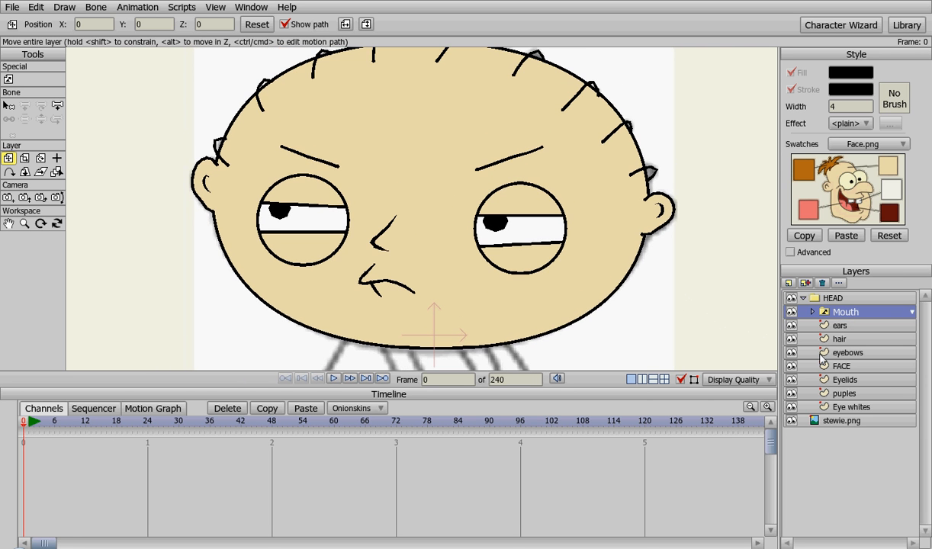
Step: Add a child vector layer named 'open' inside the Mouth switch
click(811, 311)
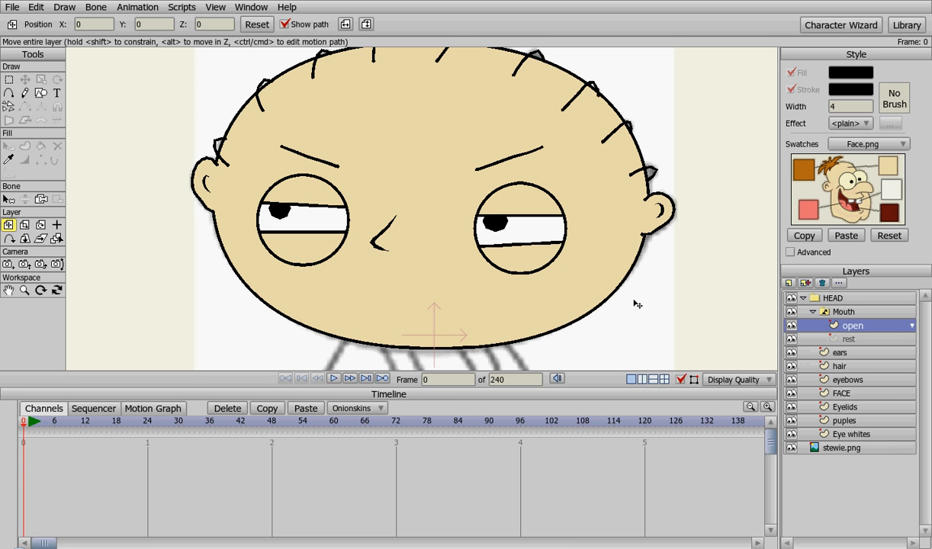
mouse_move(326, 244)
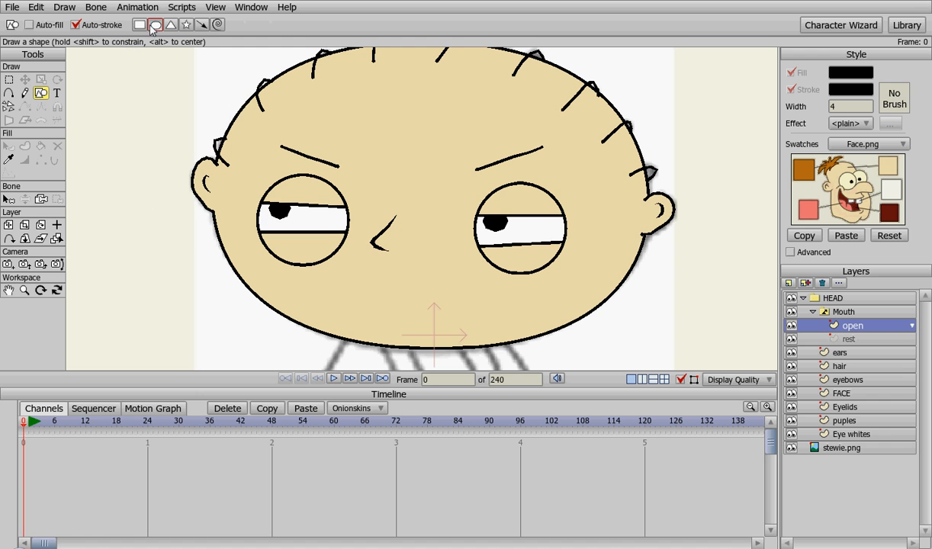
Step: Draw an oval open mouth below the nose and fill it as a solid shape
drag(372, 292, 436, 300)
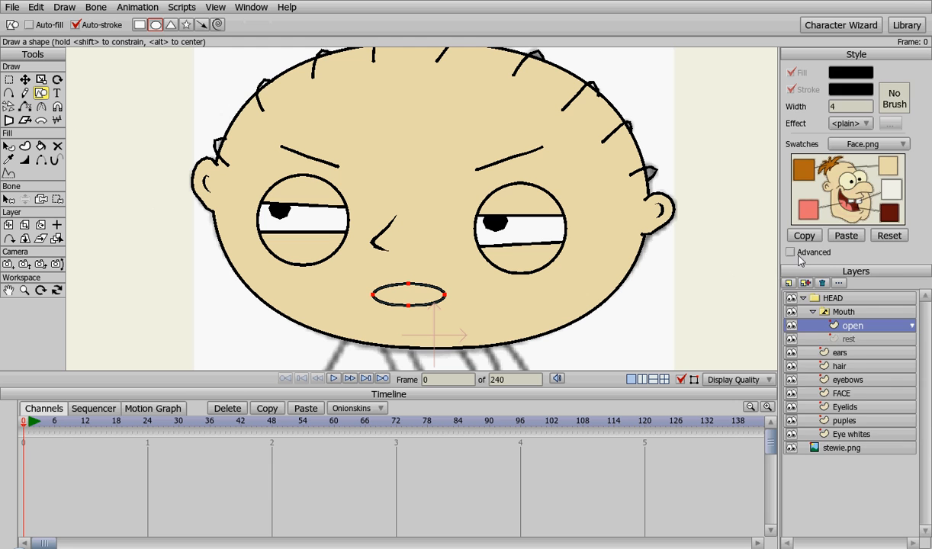
click(790, 251)
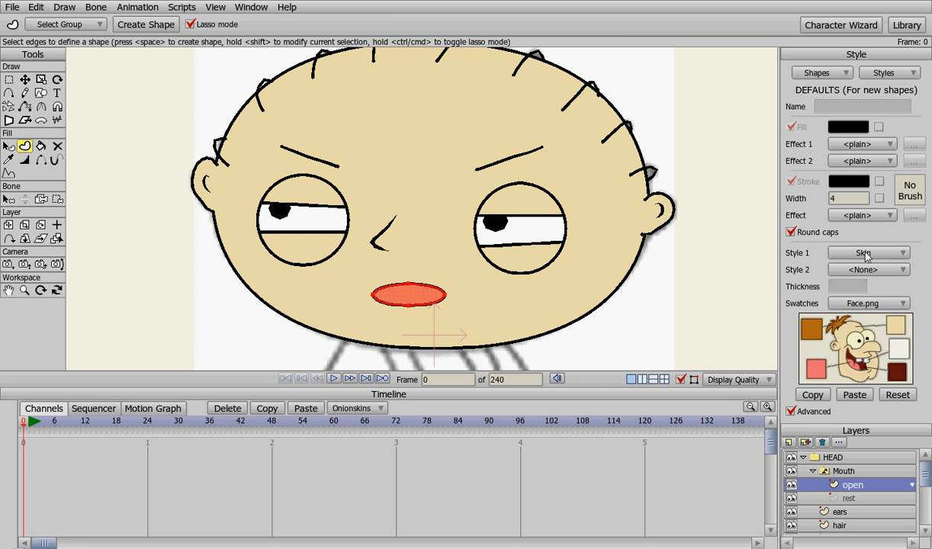
Step: Set the open mouth shape's Style 1 to None, removing the skin preset
click(870, 253)
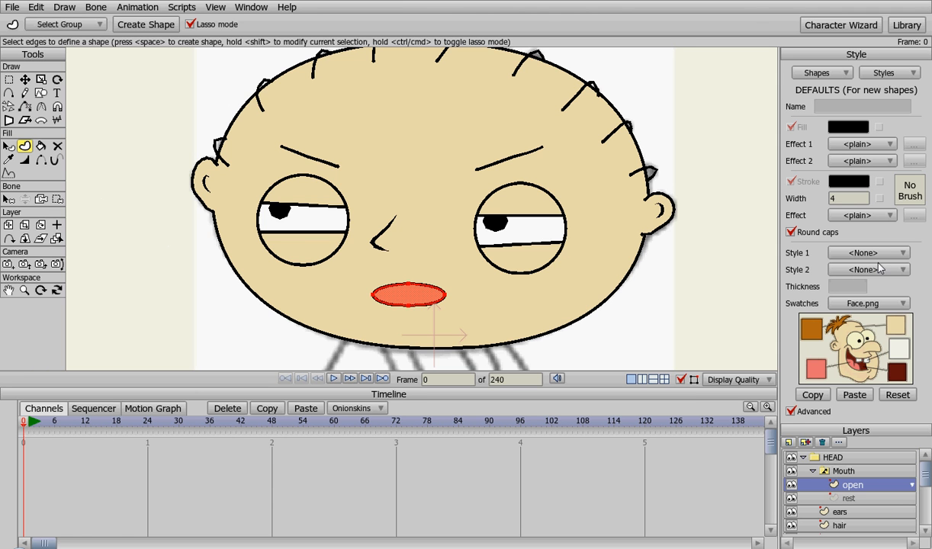
mouse_move(439, 308)
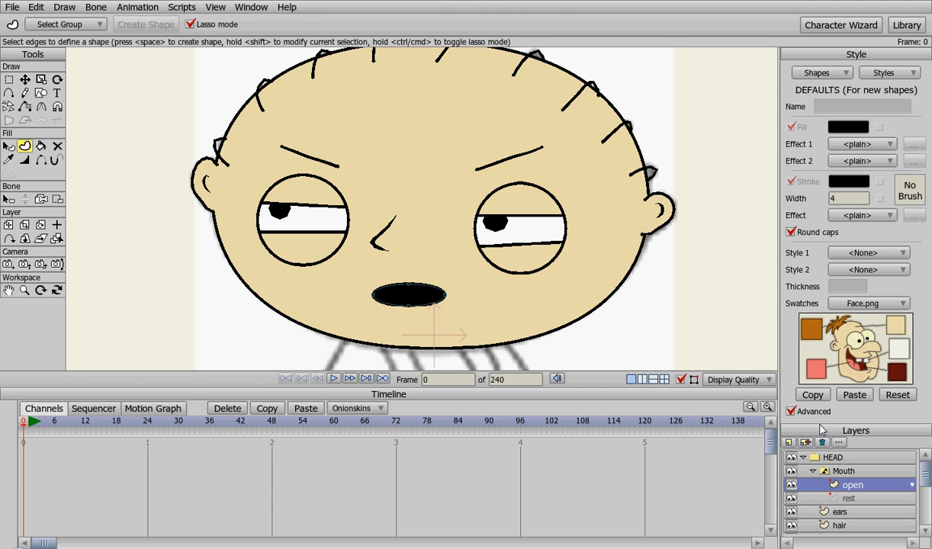
mouse_move(662, 298)
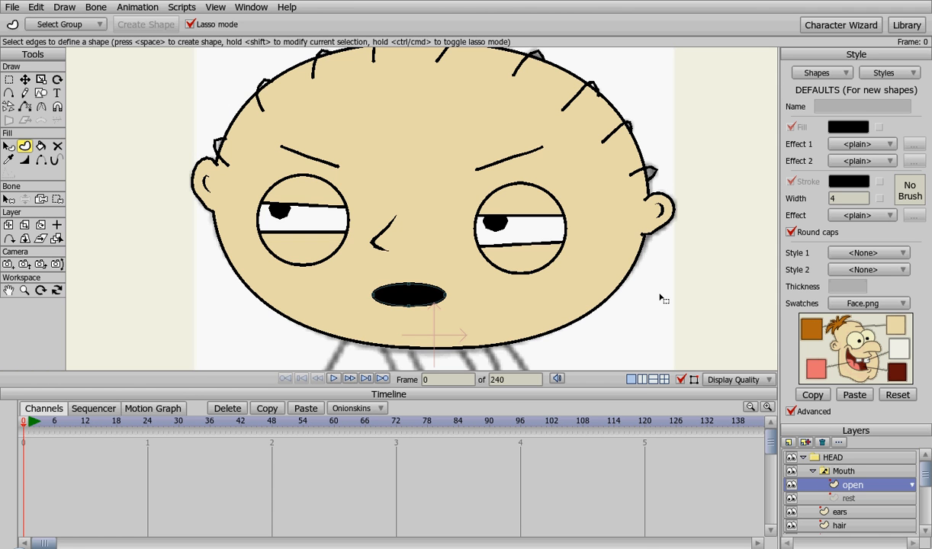
mouse_move(811, 478)
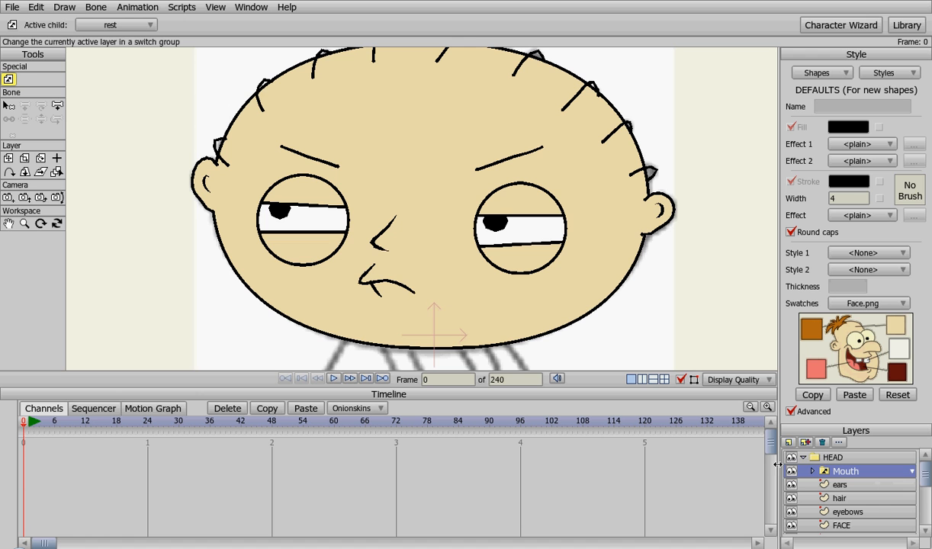
mouse_move(693, 326)
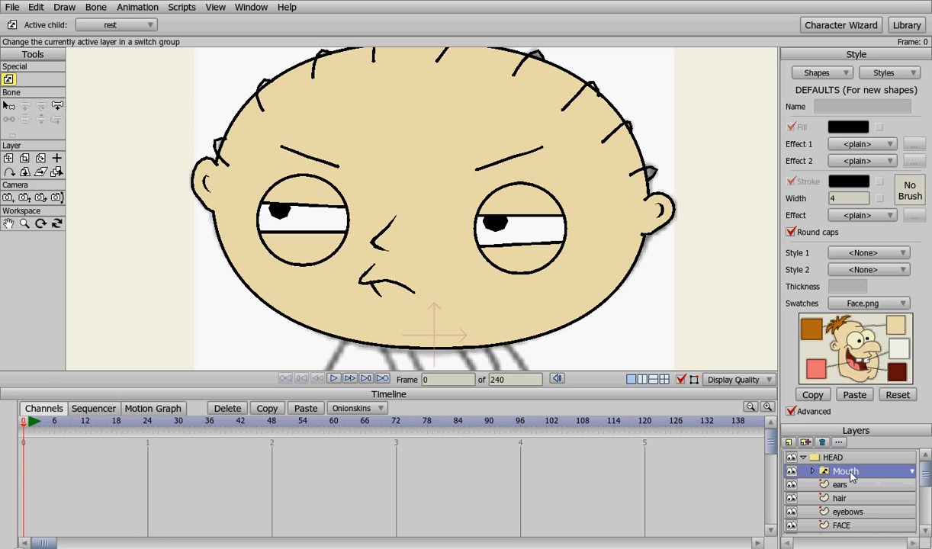
click(813, 470)
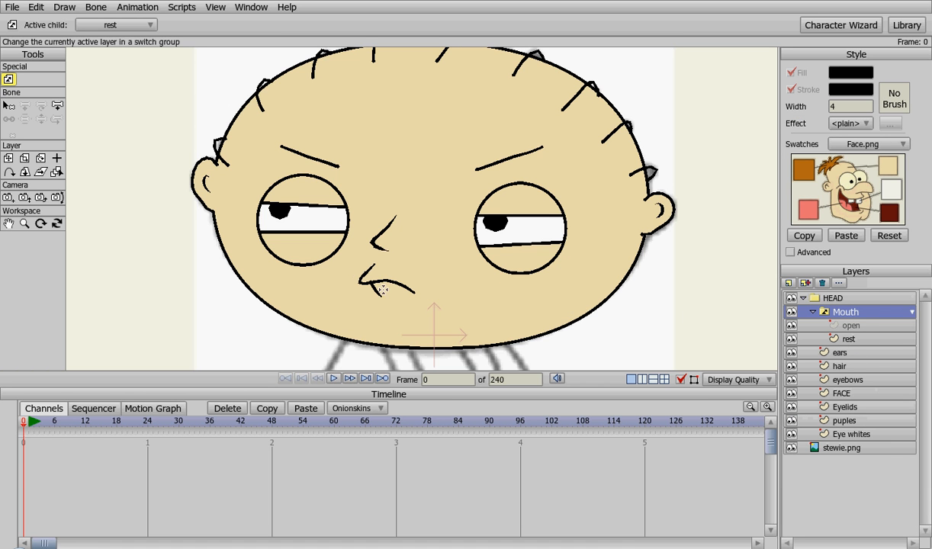
mouse_move(624, 281)
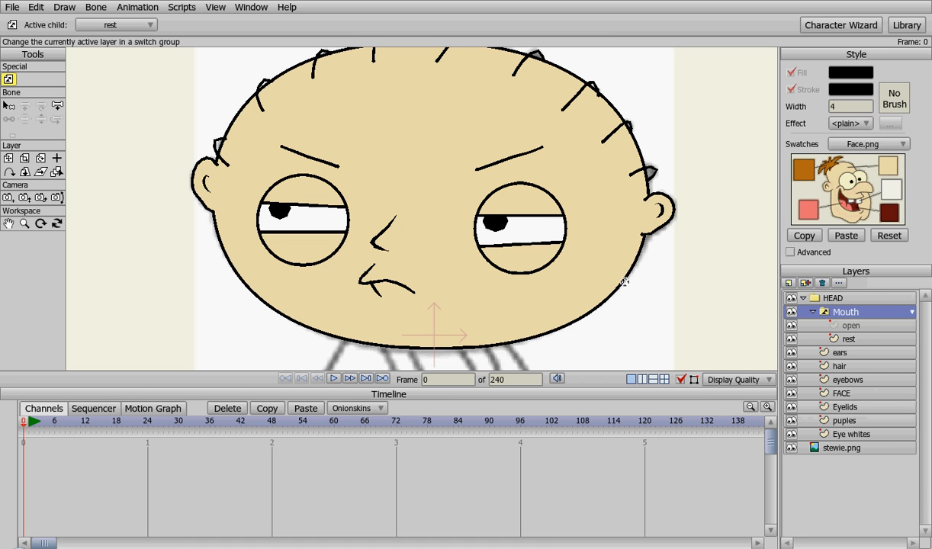
mouse_move(784, 308)
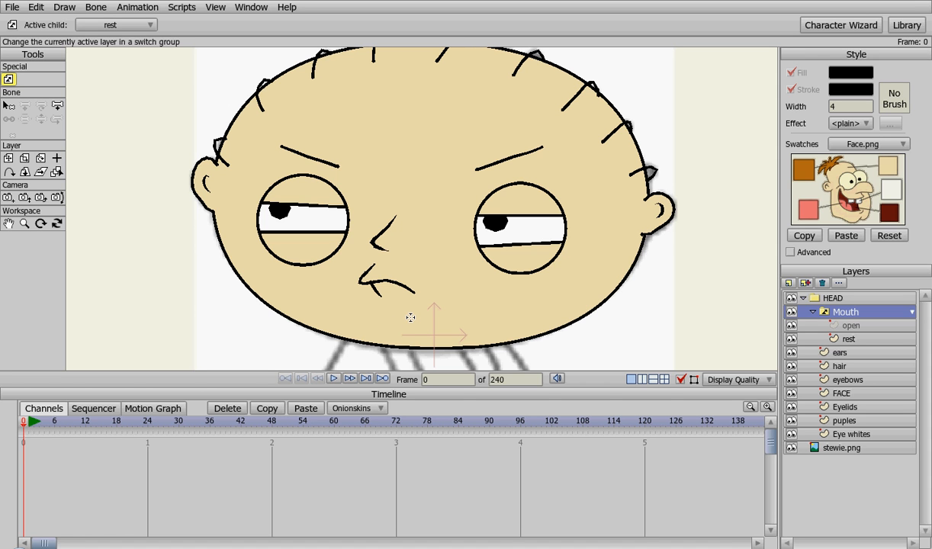
mouse_move(408, 314)
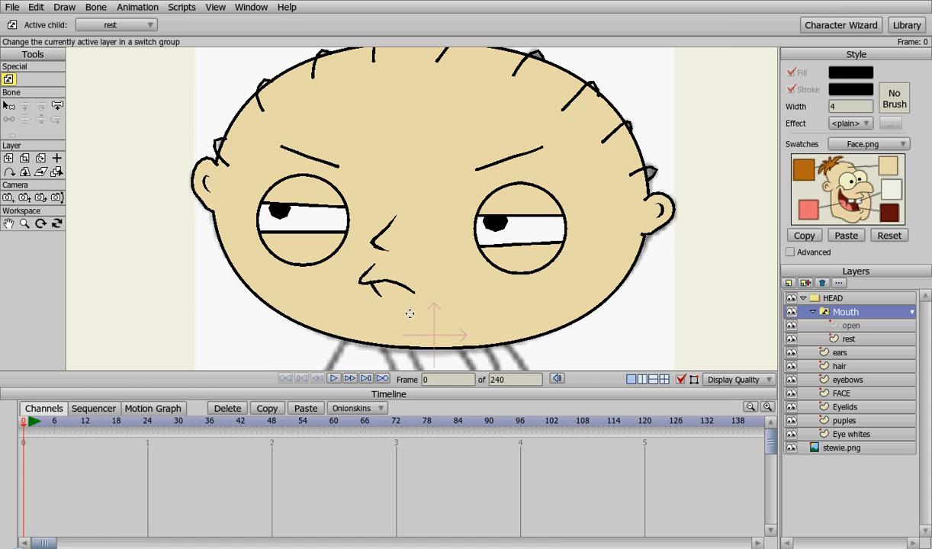
mouse_move(436, 308)
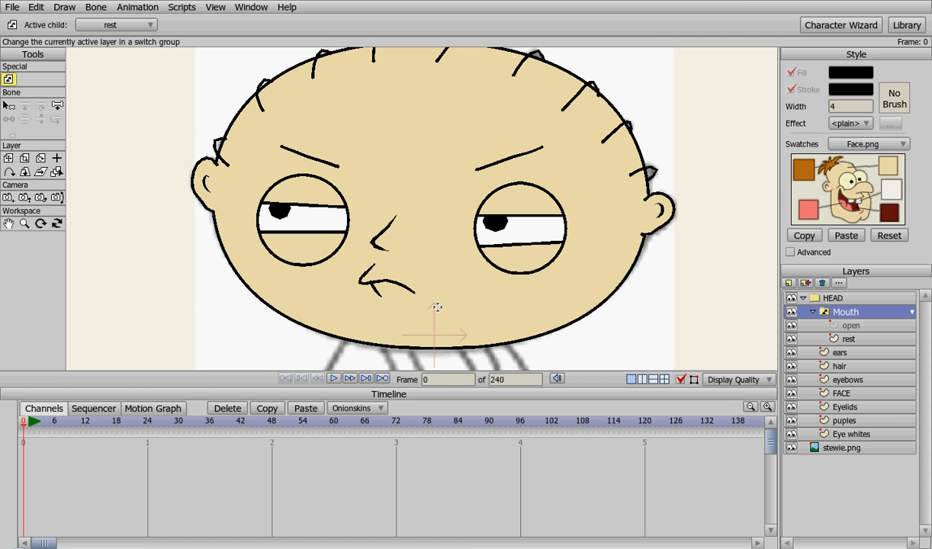
mouse_move(487, 309)
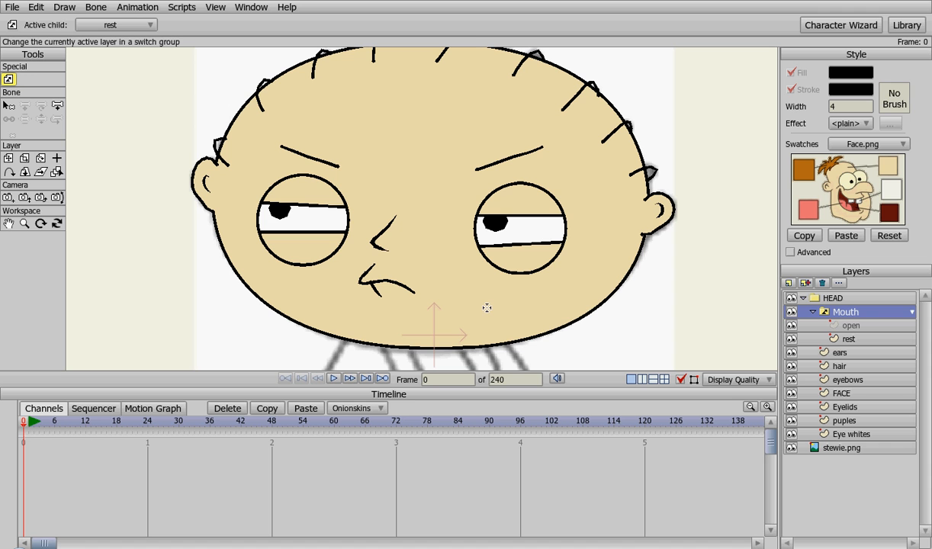
mouse_move(490, 305)
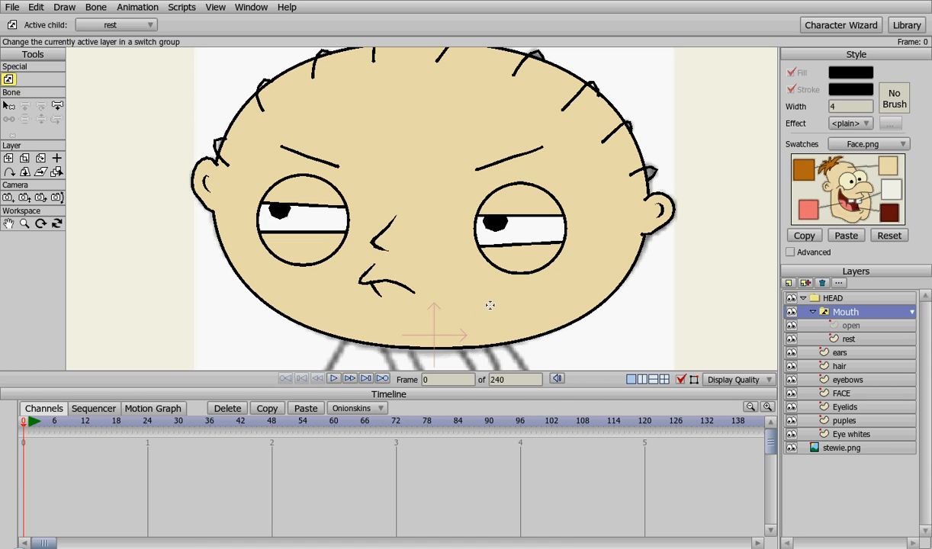
mouse_move(476, 305)
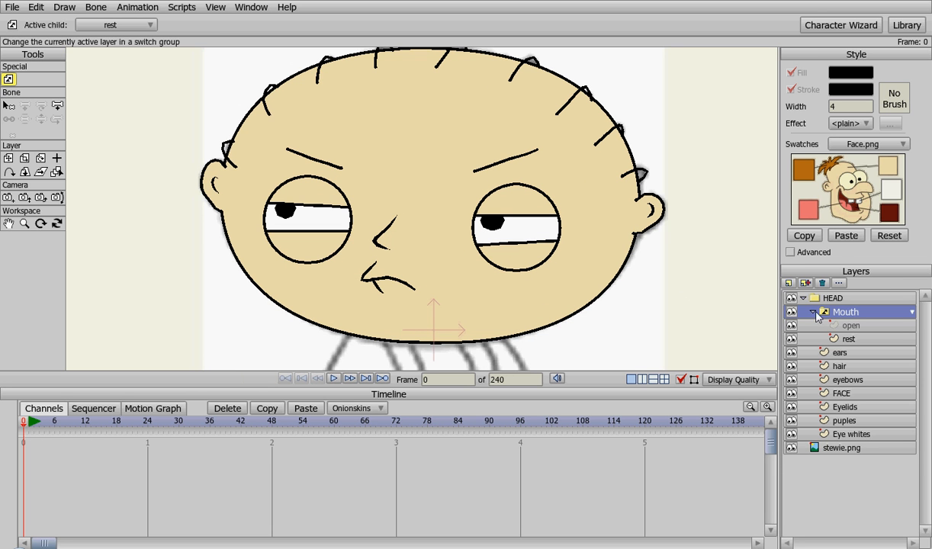
click(812, 311)
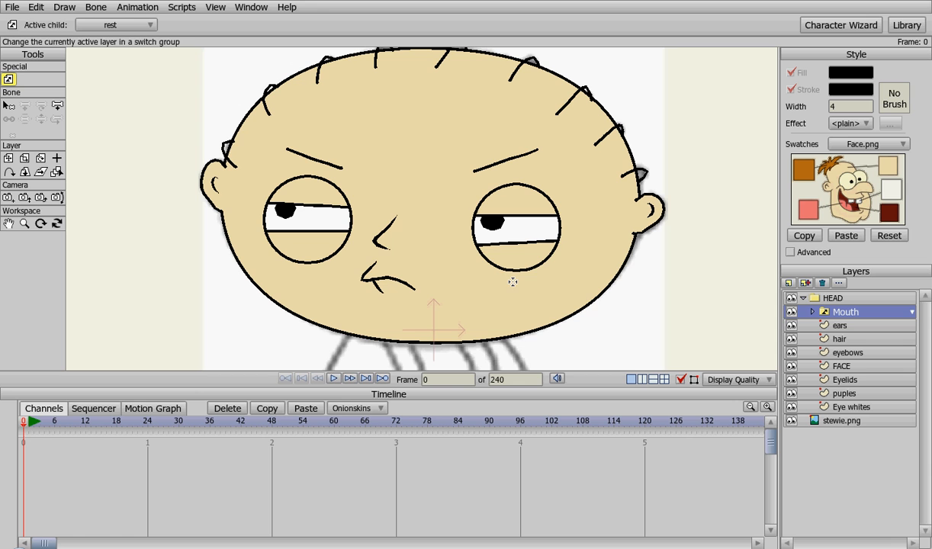
mouse_move(483, 290)
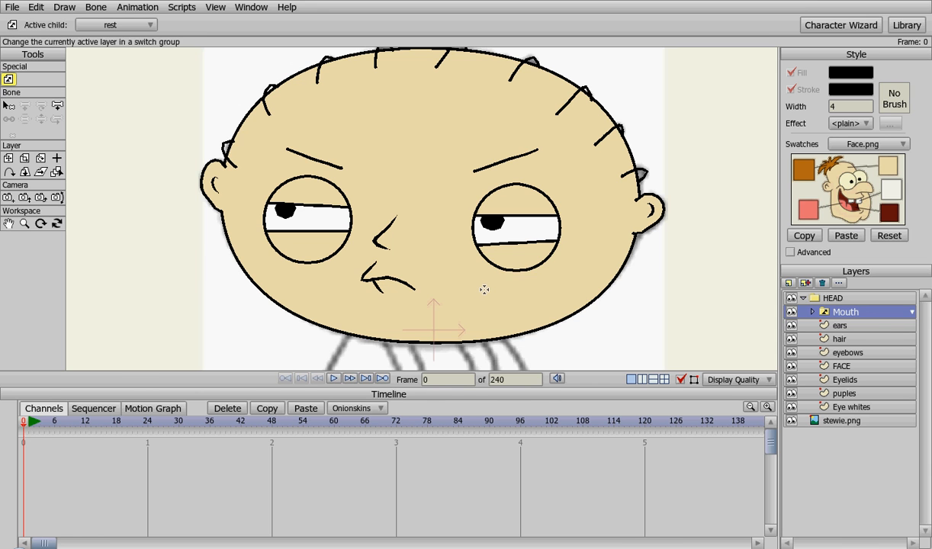